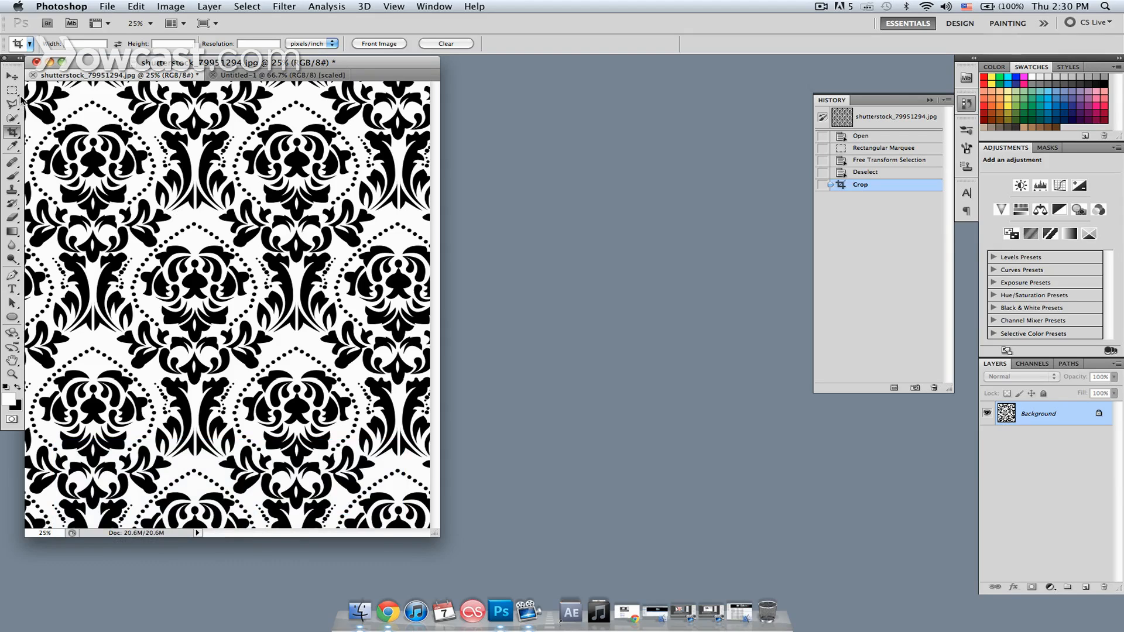
Select the Rectangular Marquee Tool from the toolbox
click(13, 88)
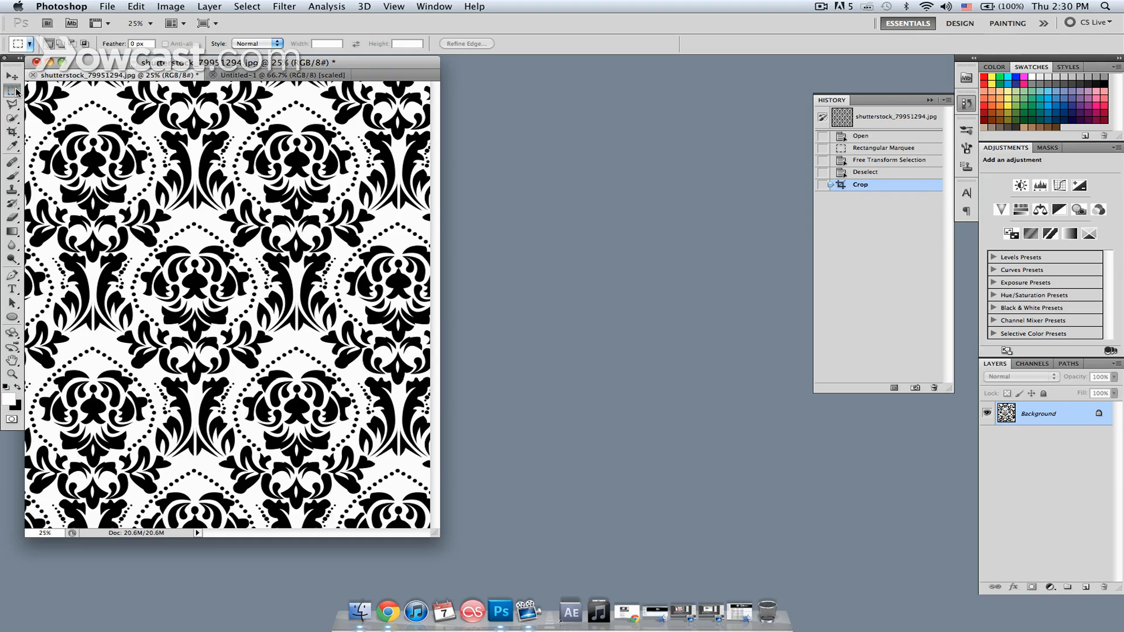
mouse_move(17, 91)
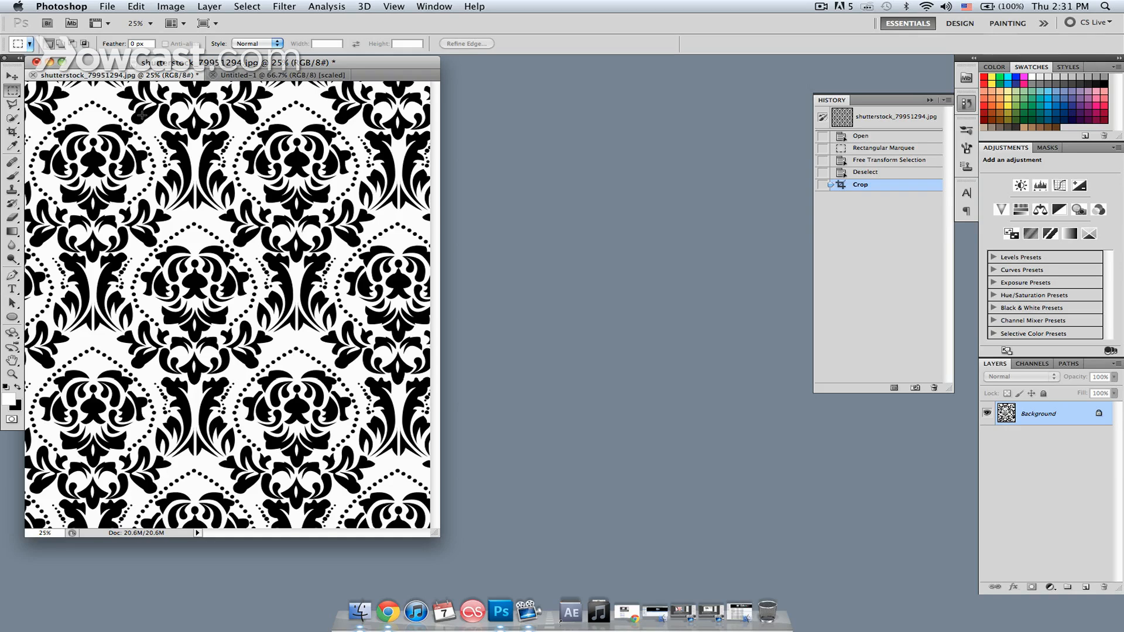
mouse_move(92, 100)
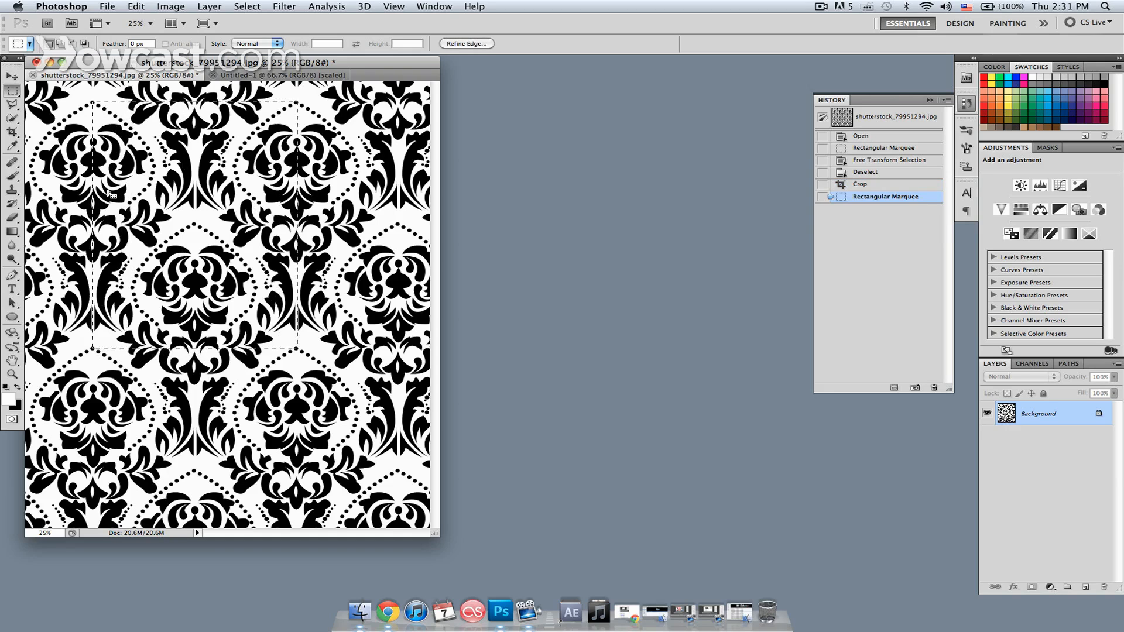
mouse_move(278, 193)
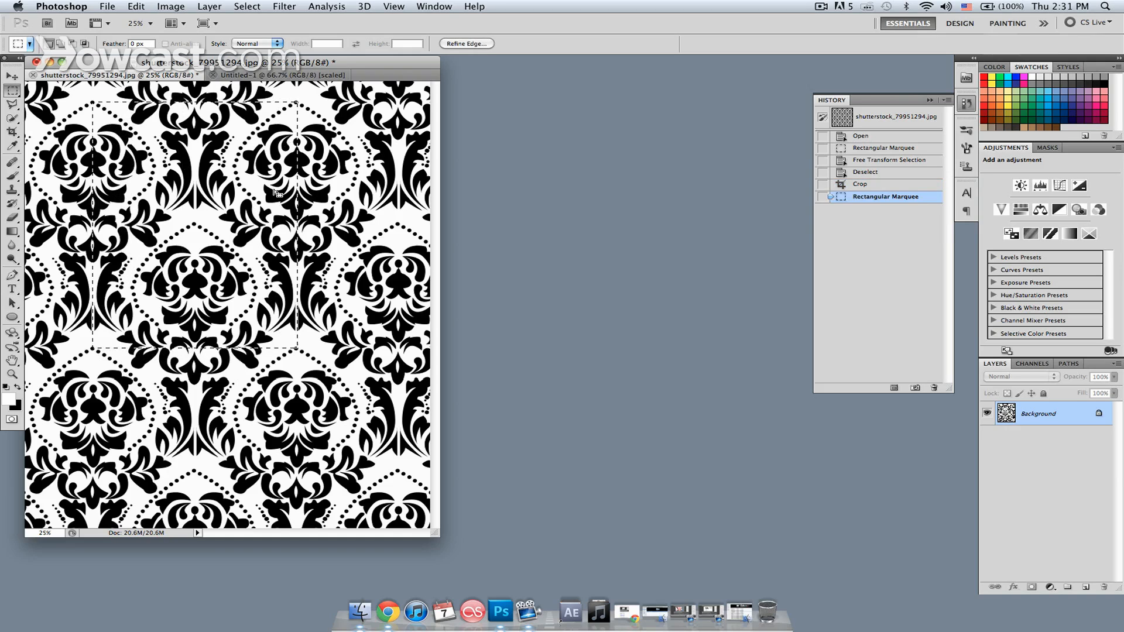
mouse_move(197, 237)
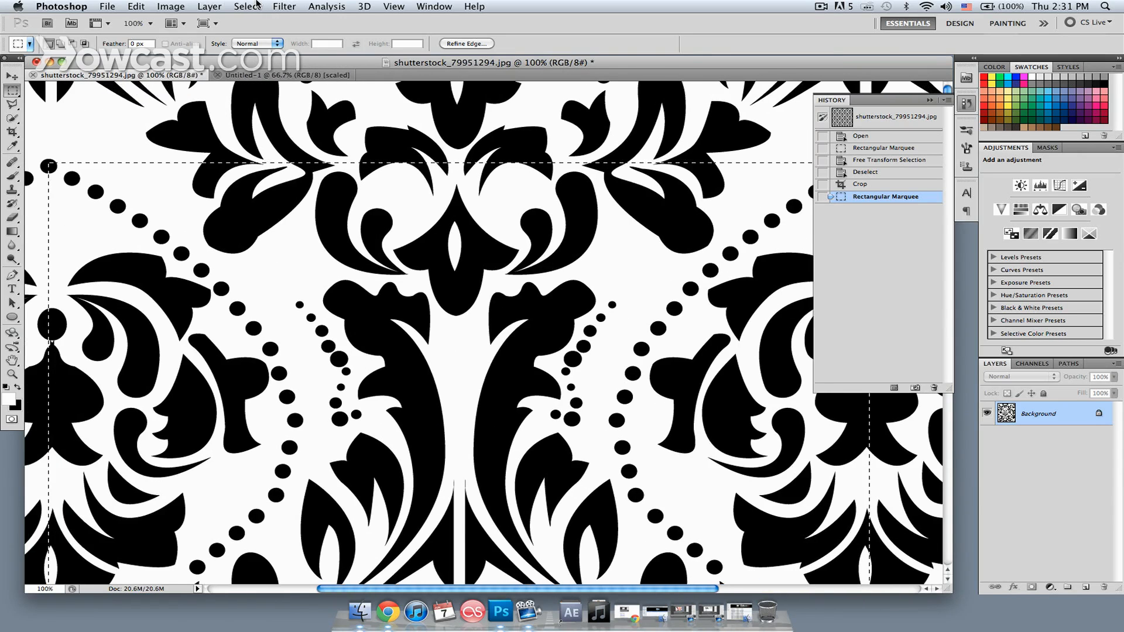
Put the damask tile selection into Transform Selection mode for free resizing
click(246, 6)
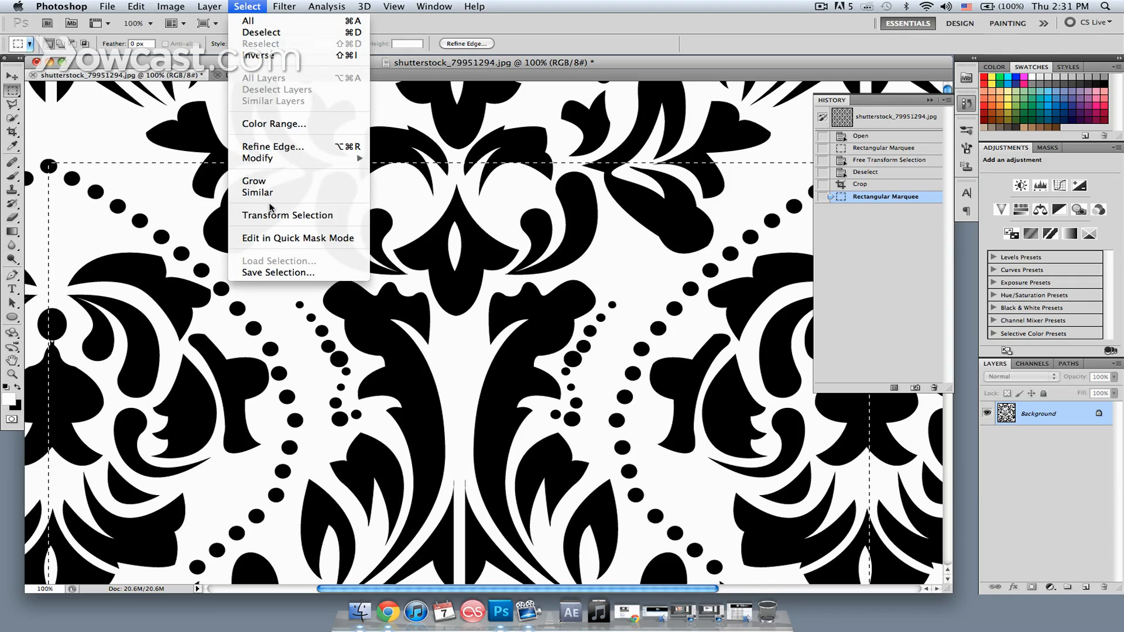
click(287, 215)
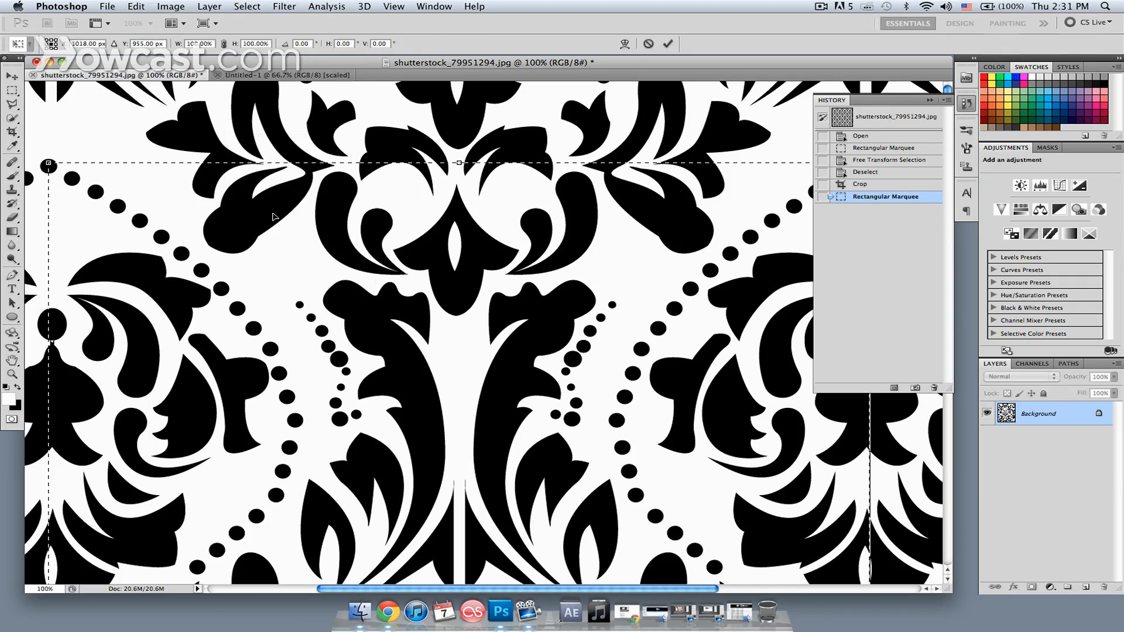
mouse_move(335, 176)
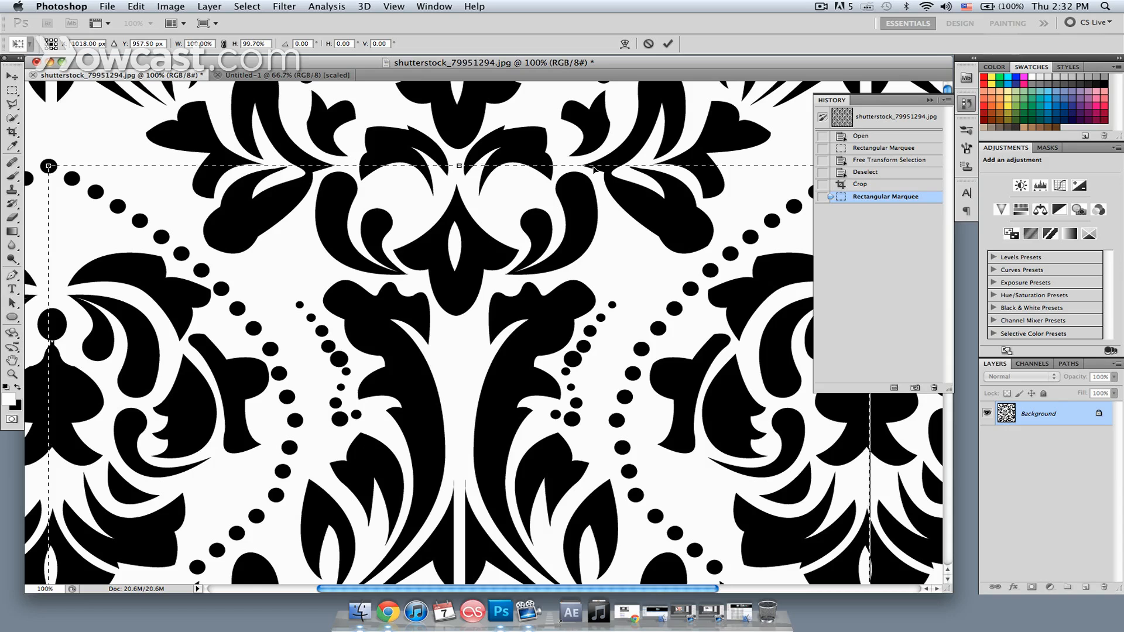
mouse_move(731, 230)
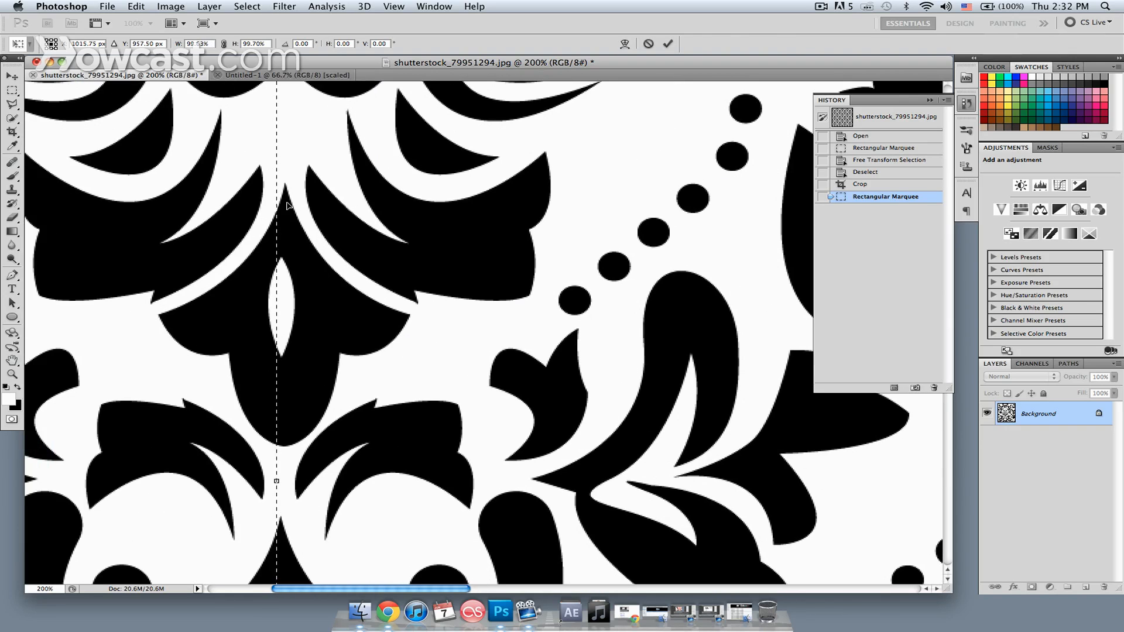
mouse_move(281, 432)
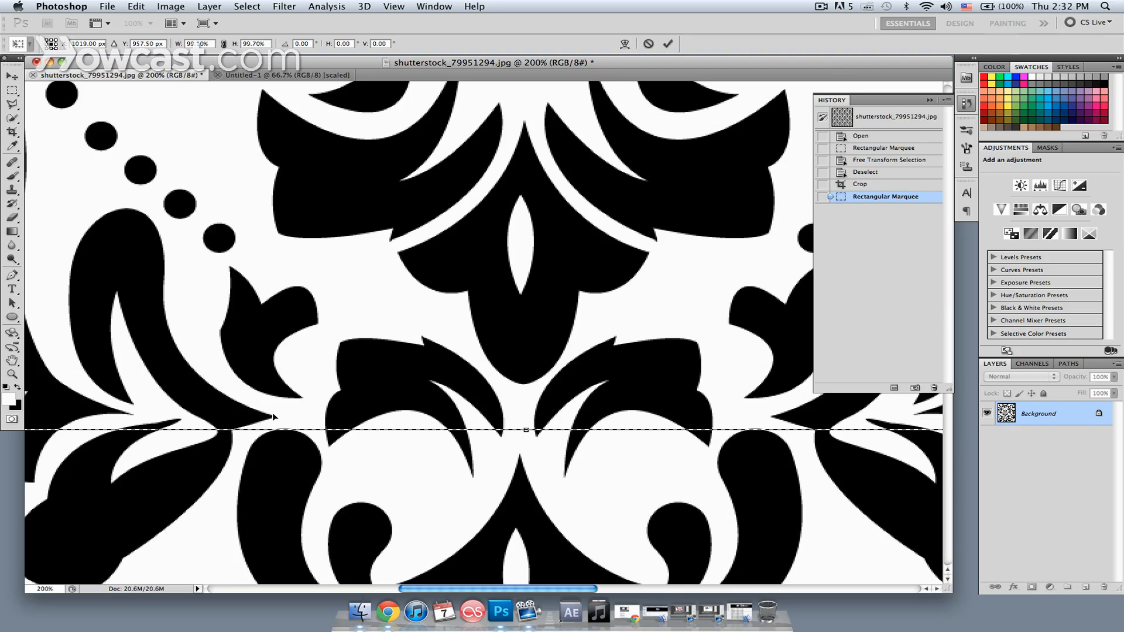
mouse_move(527, 430)
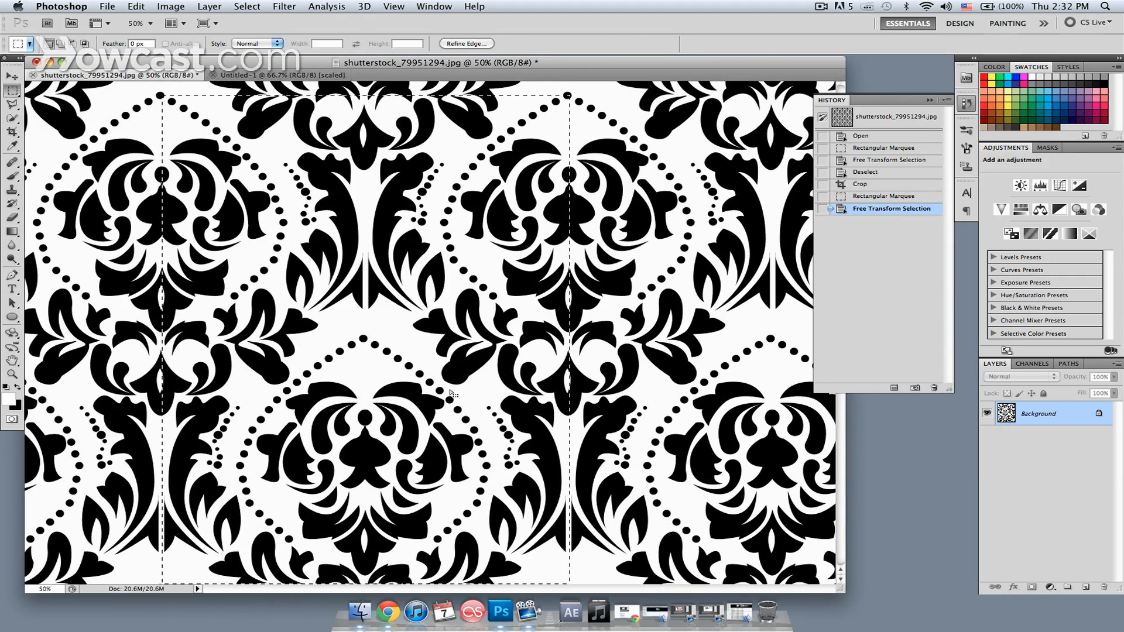
mouse_move(304, 357)
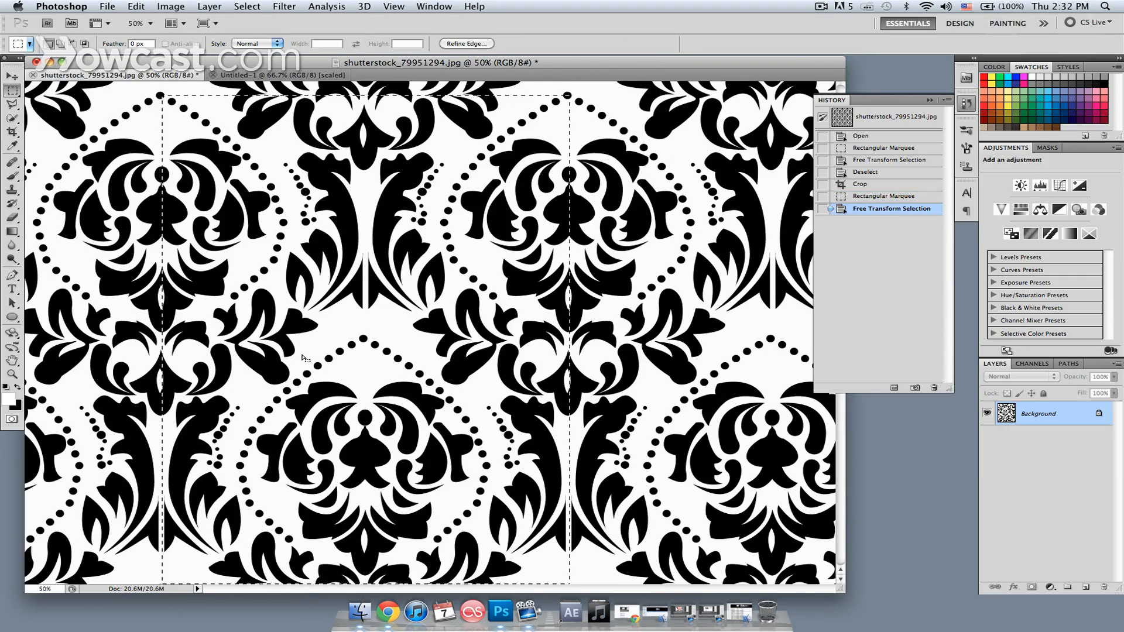
mouse_move(373, 369)
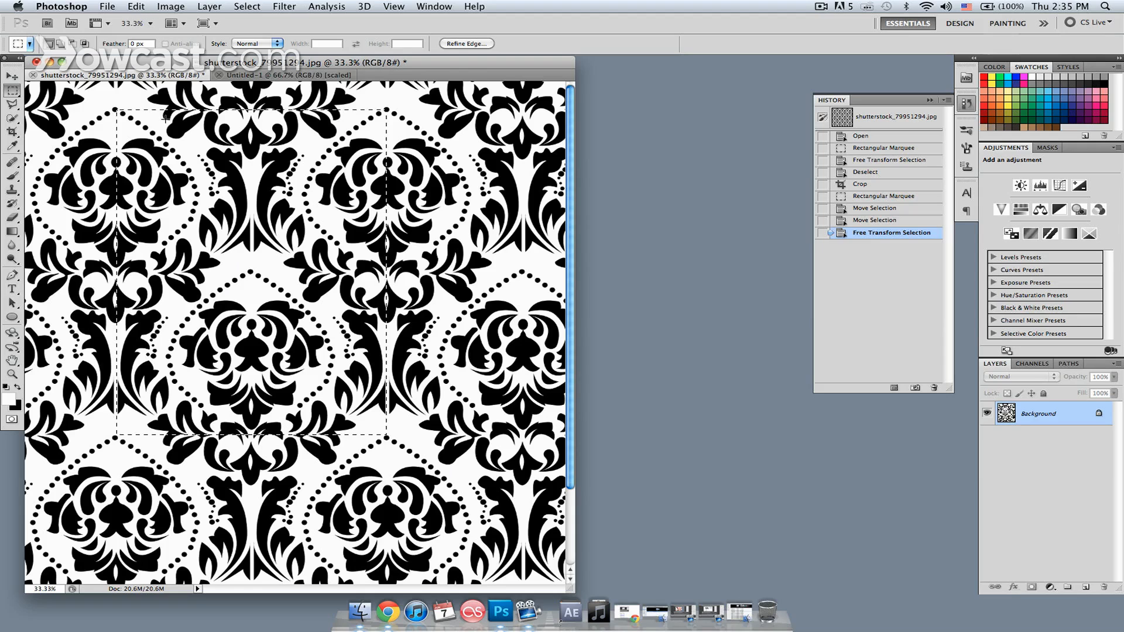
Define the selected damask tile as a pattern named 'wallpaper 1'
click(135, 6)
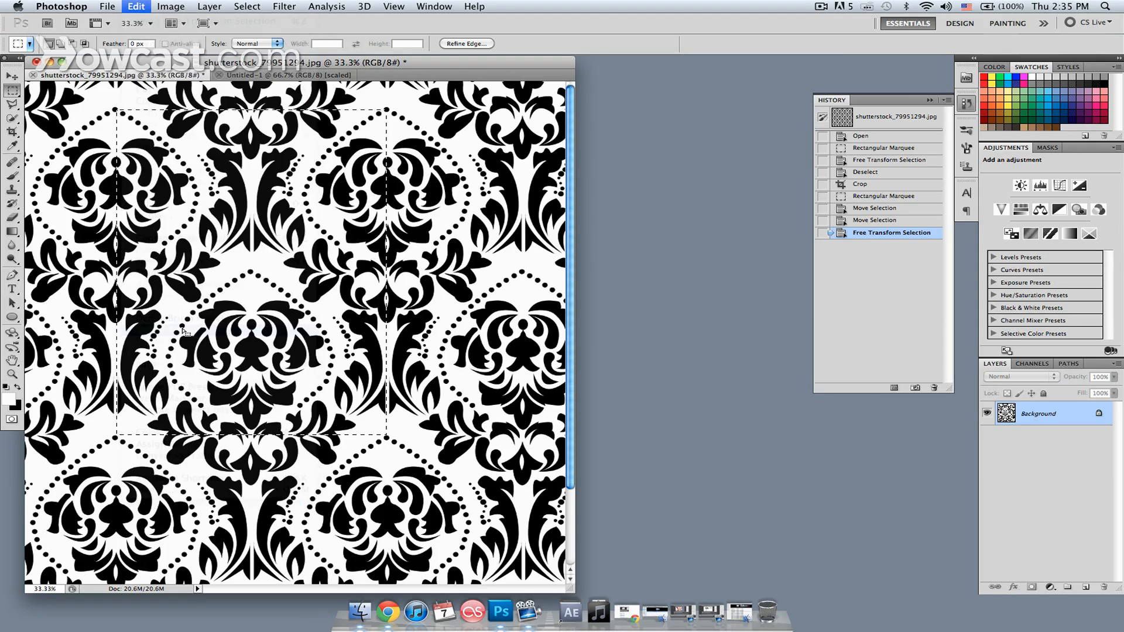
click(135, 6)
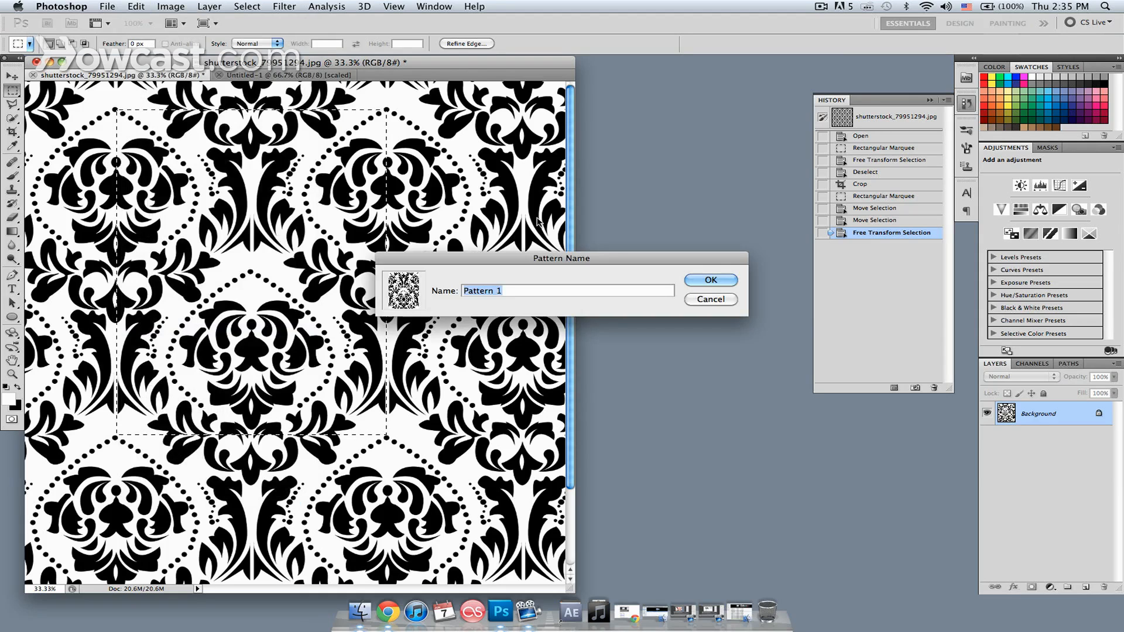
text(wallpape)
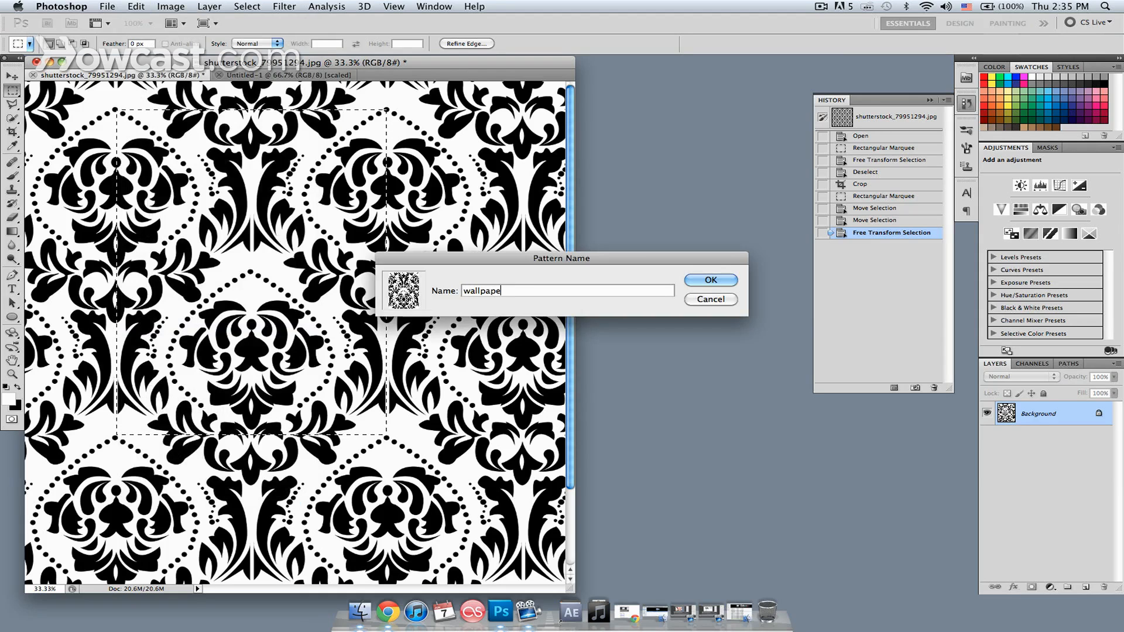
text(r 1)
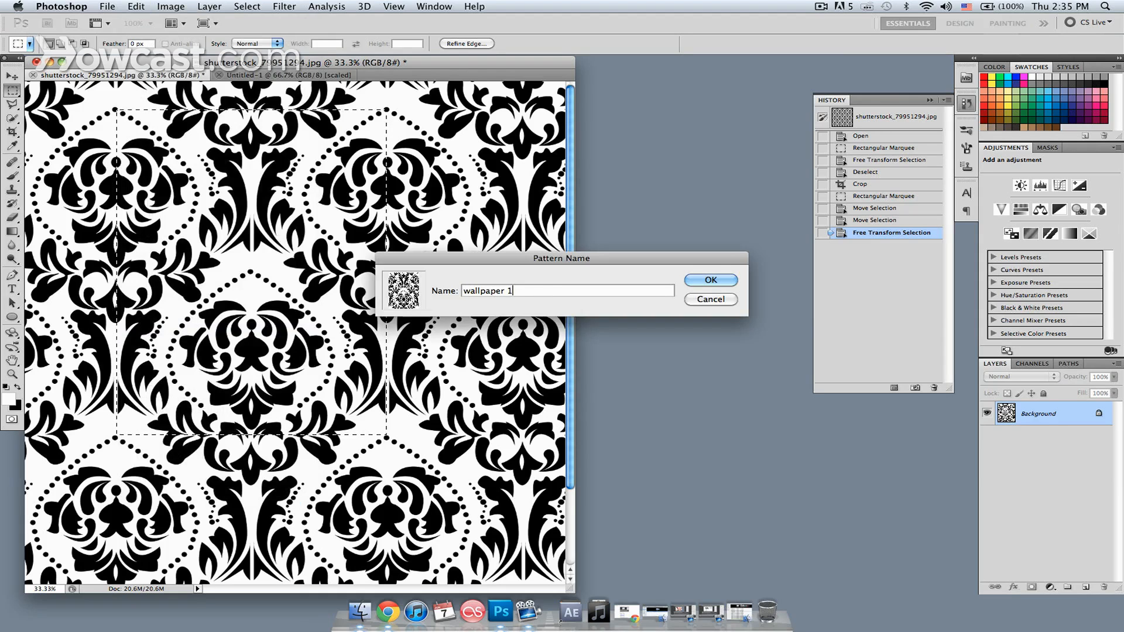
click(709, 280)
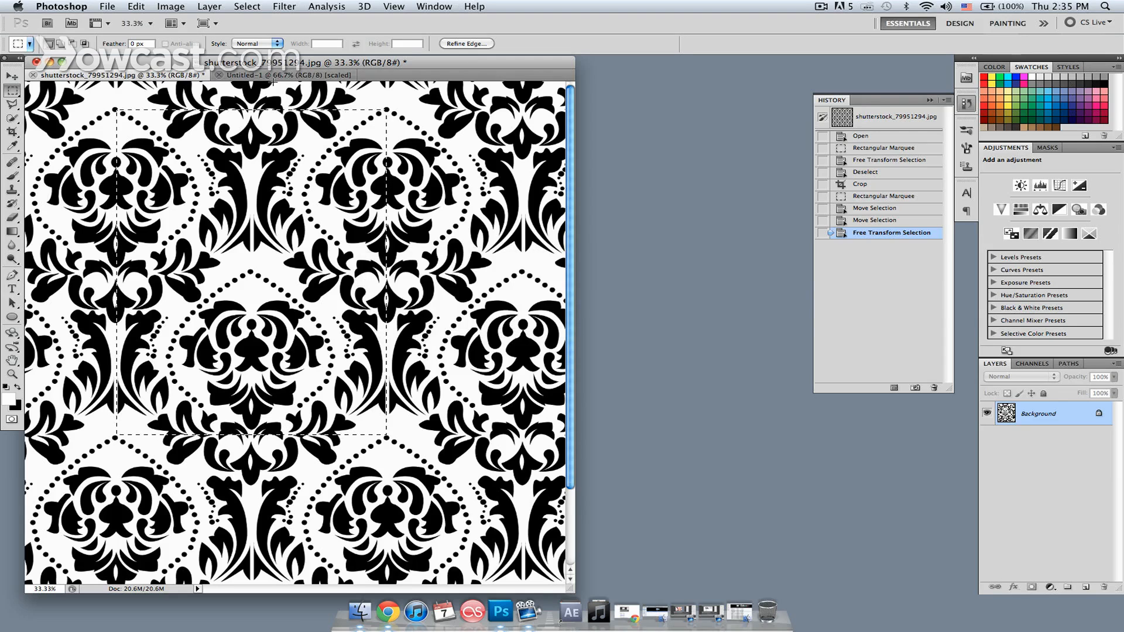
In Untitled-1, set the Fill dialog to use Pattern and show the Custom Pattern picker
click(287, 75)
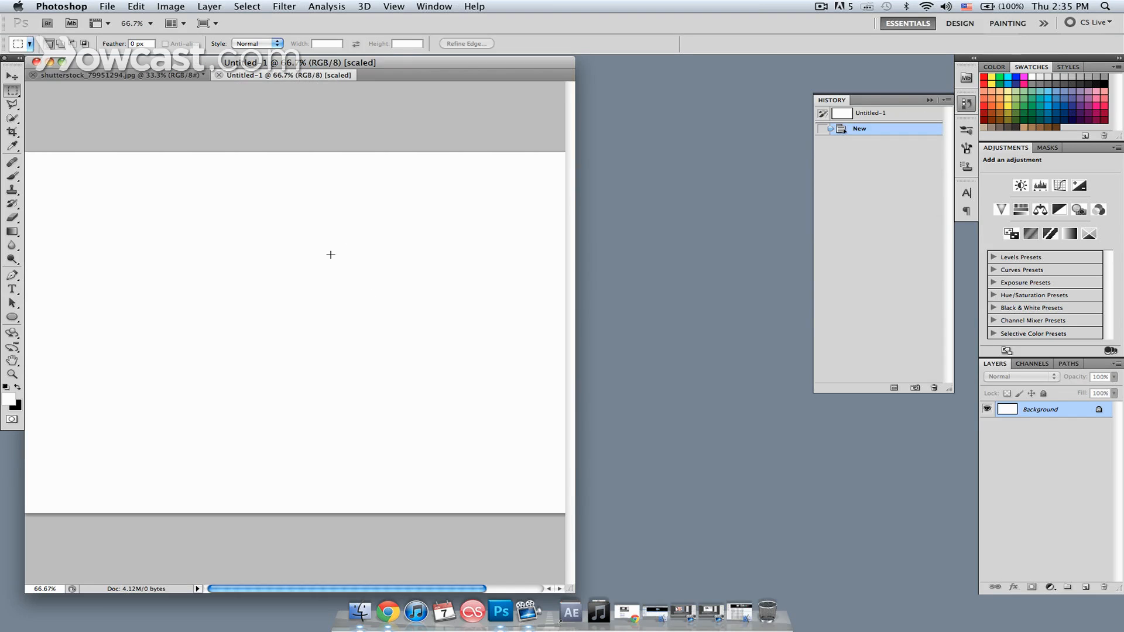
mouse_move(349, 273)
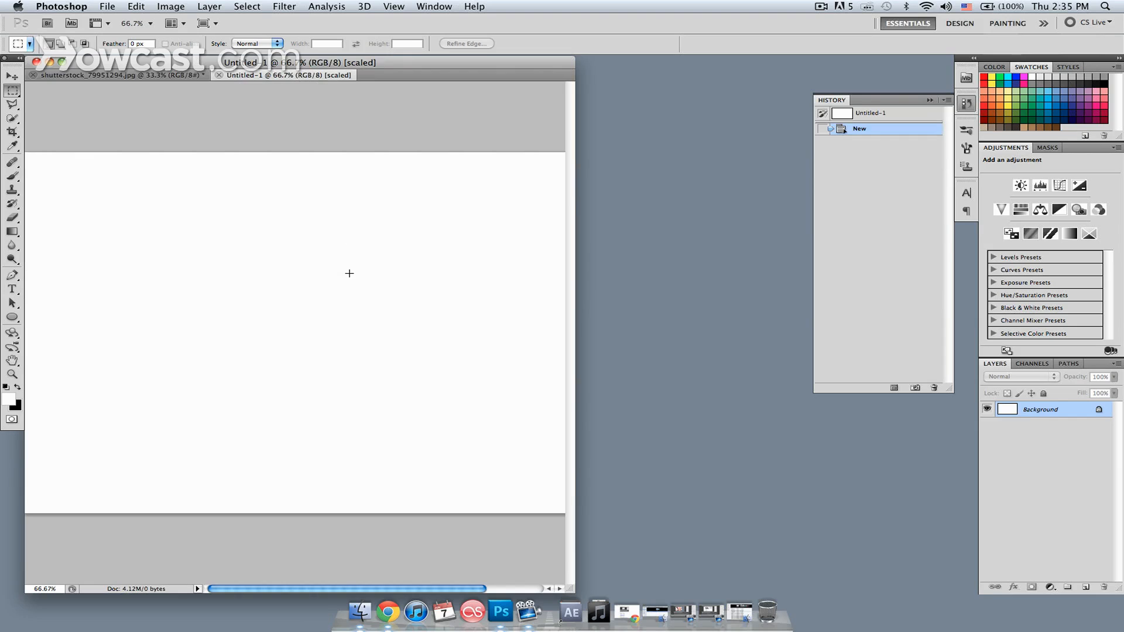
mouse_move(148, 5)
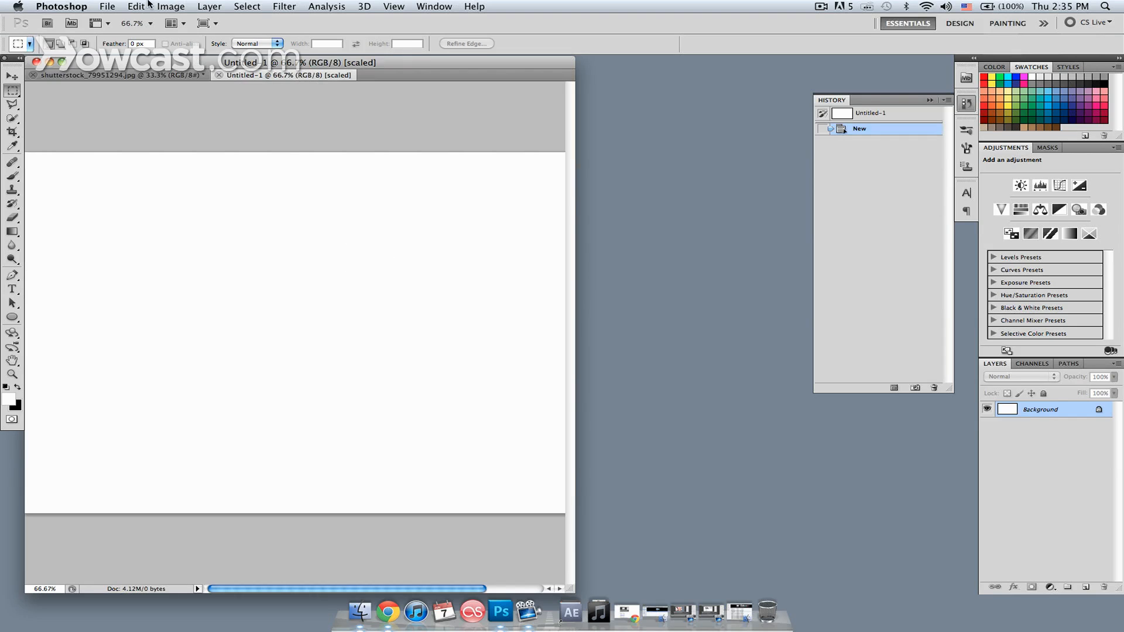
click(135, 7)
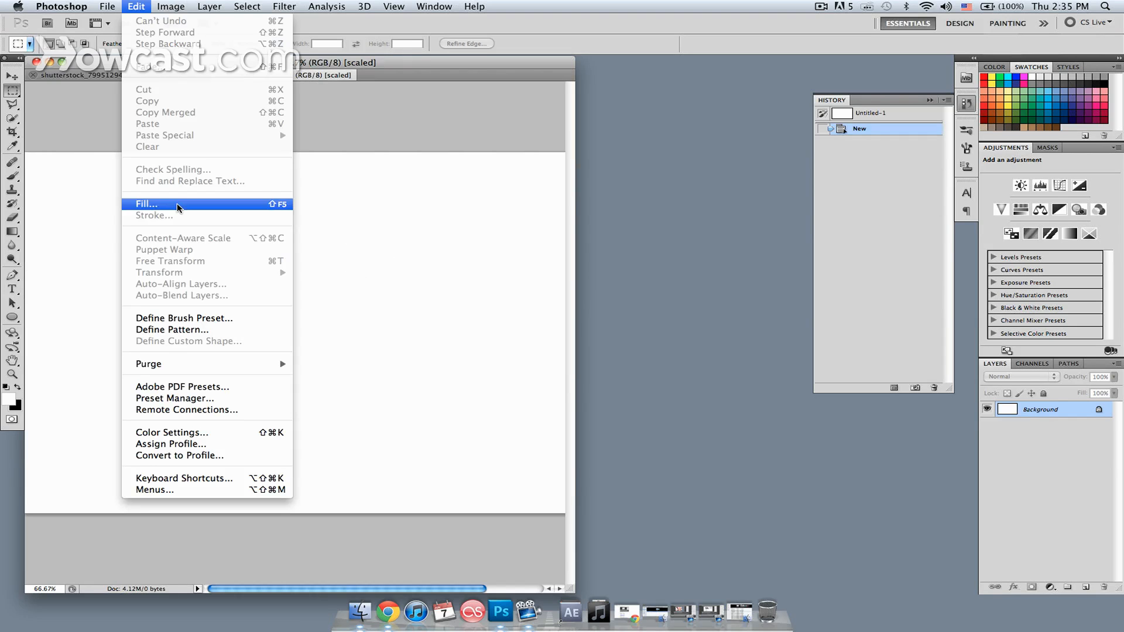
click(146, 204)
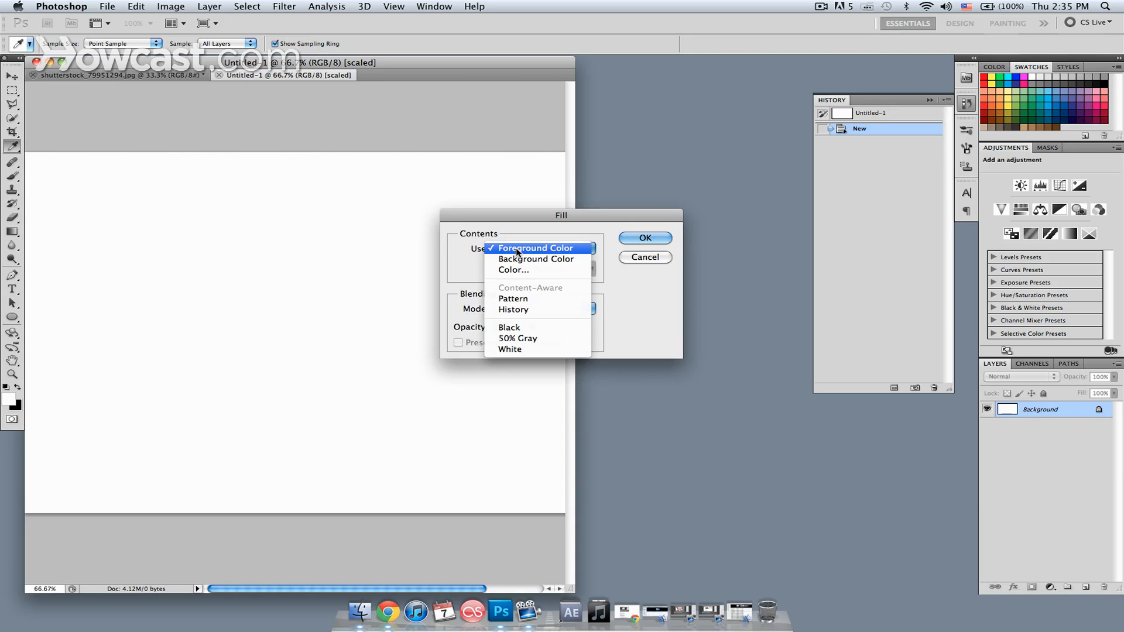
mouse_move(514, 300)
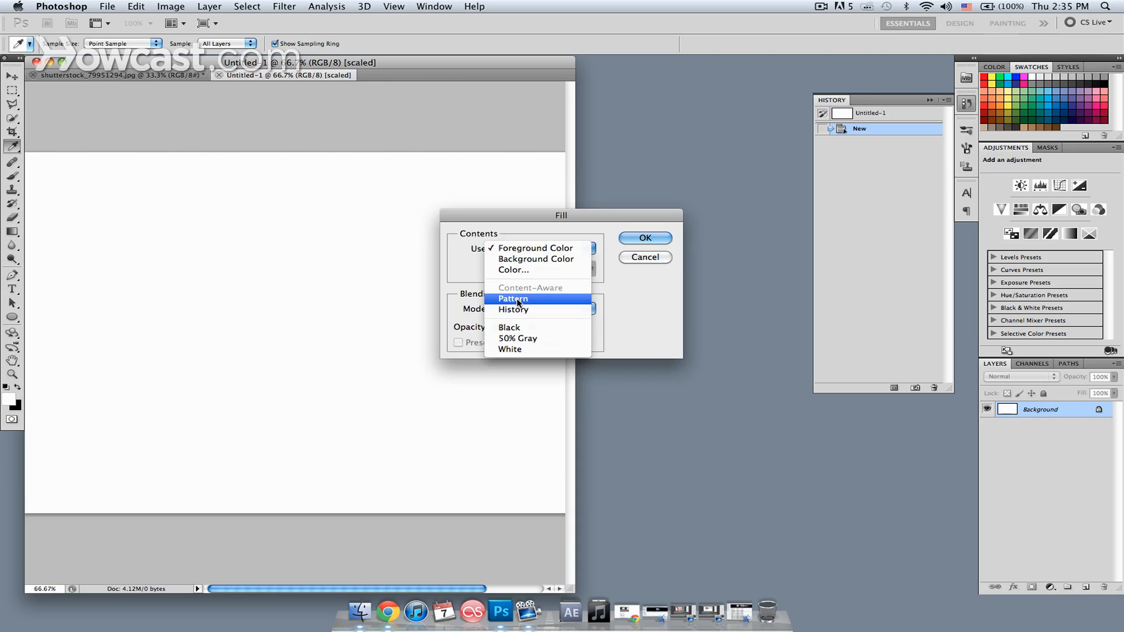
click(514, 298)
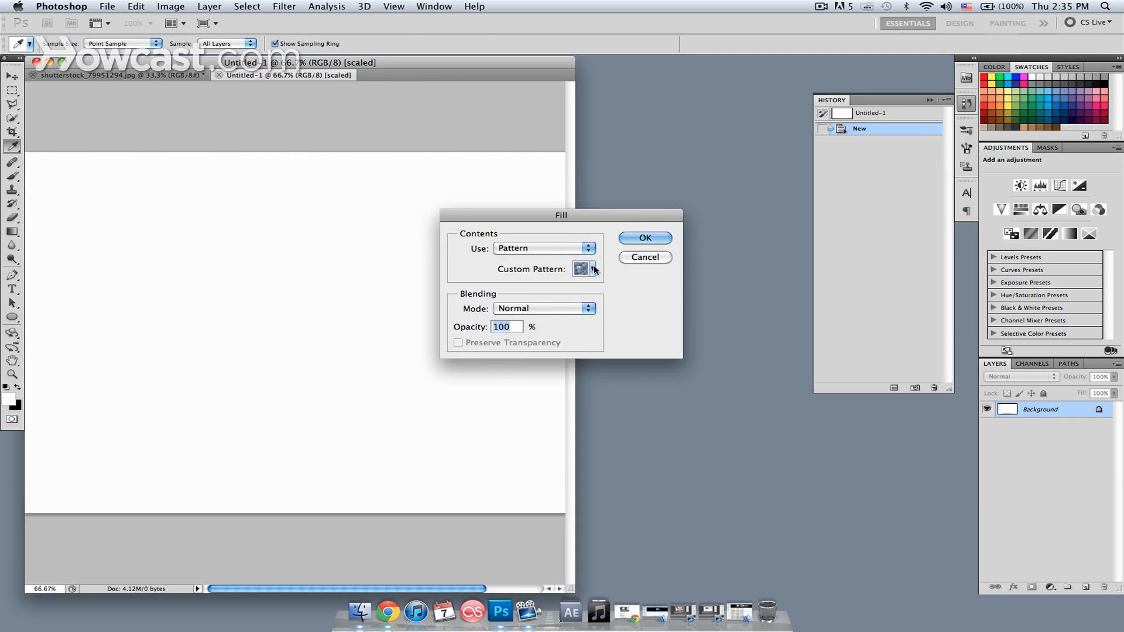
click(591, 269)
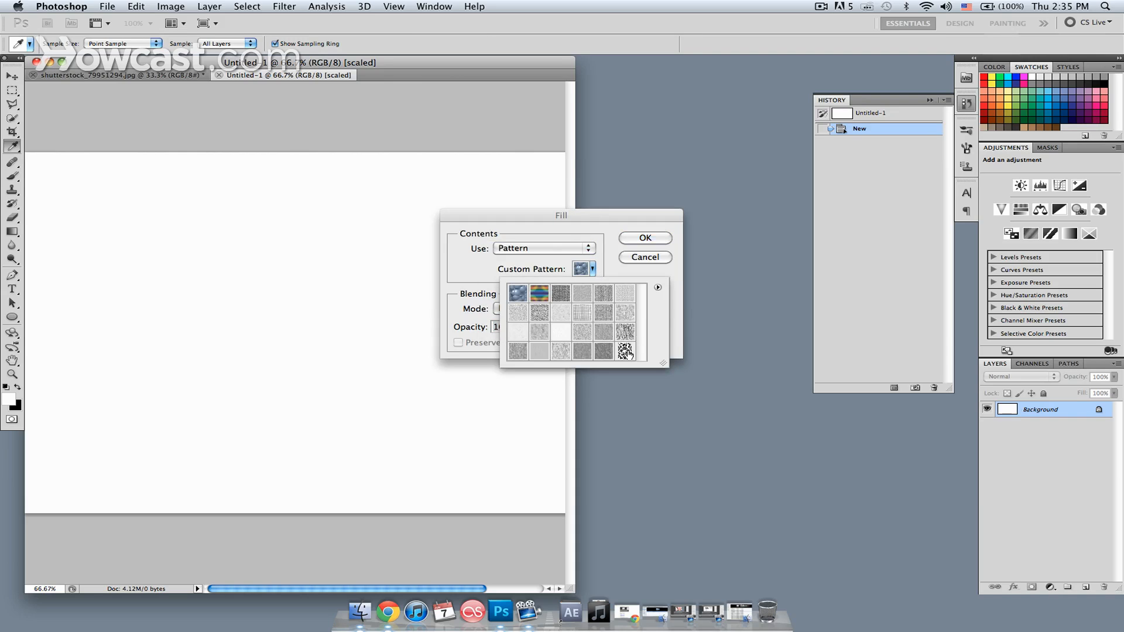